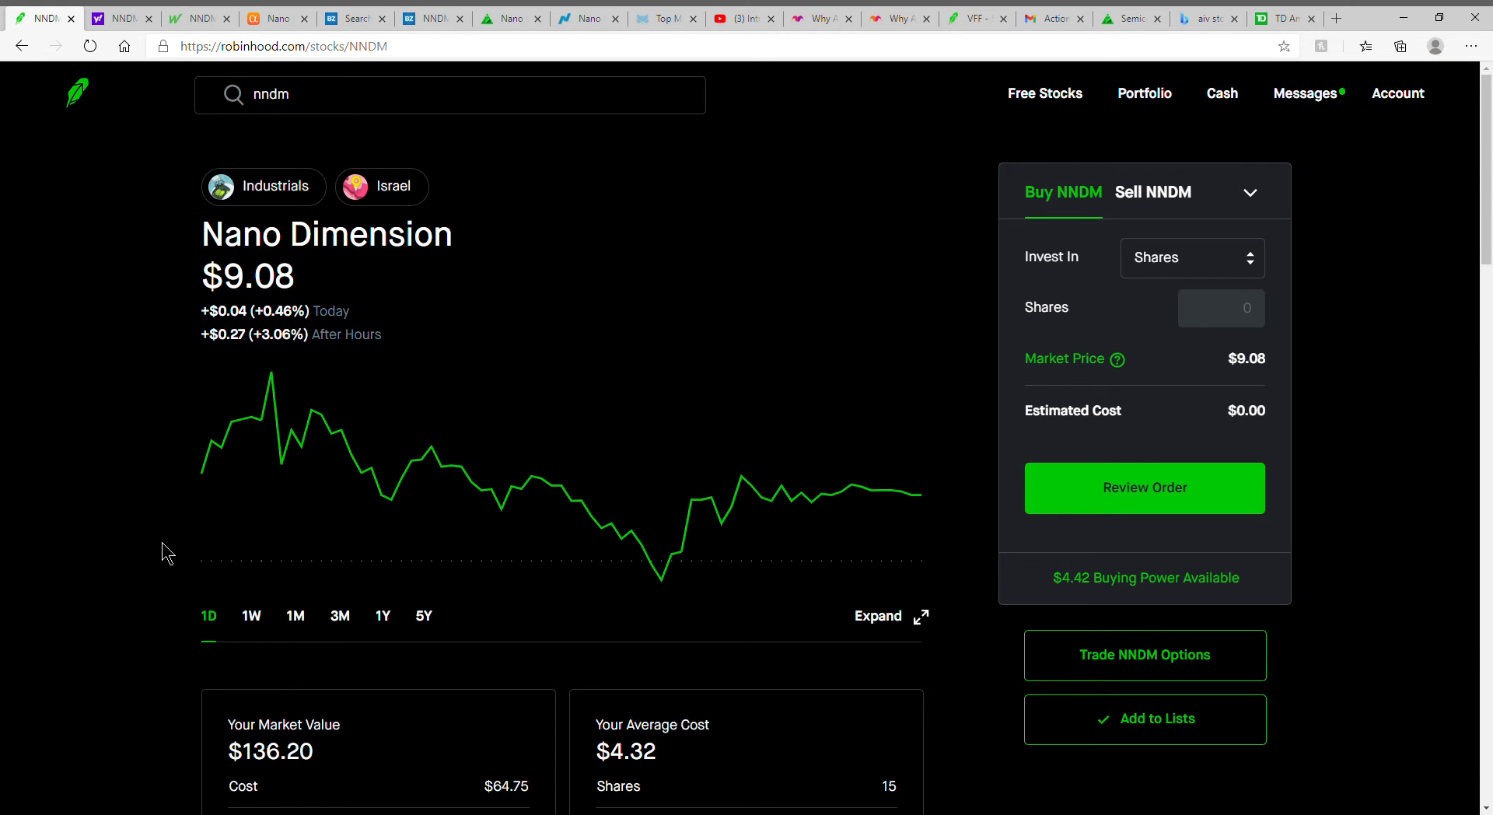
- Scroll the NNDM stock page down to the market value and About sections
scroll(down, 3)
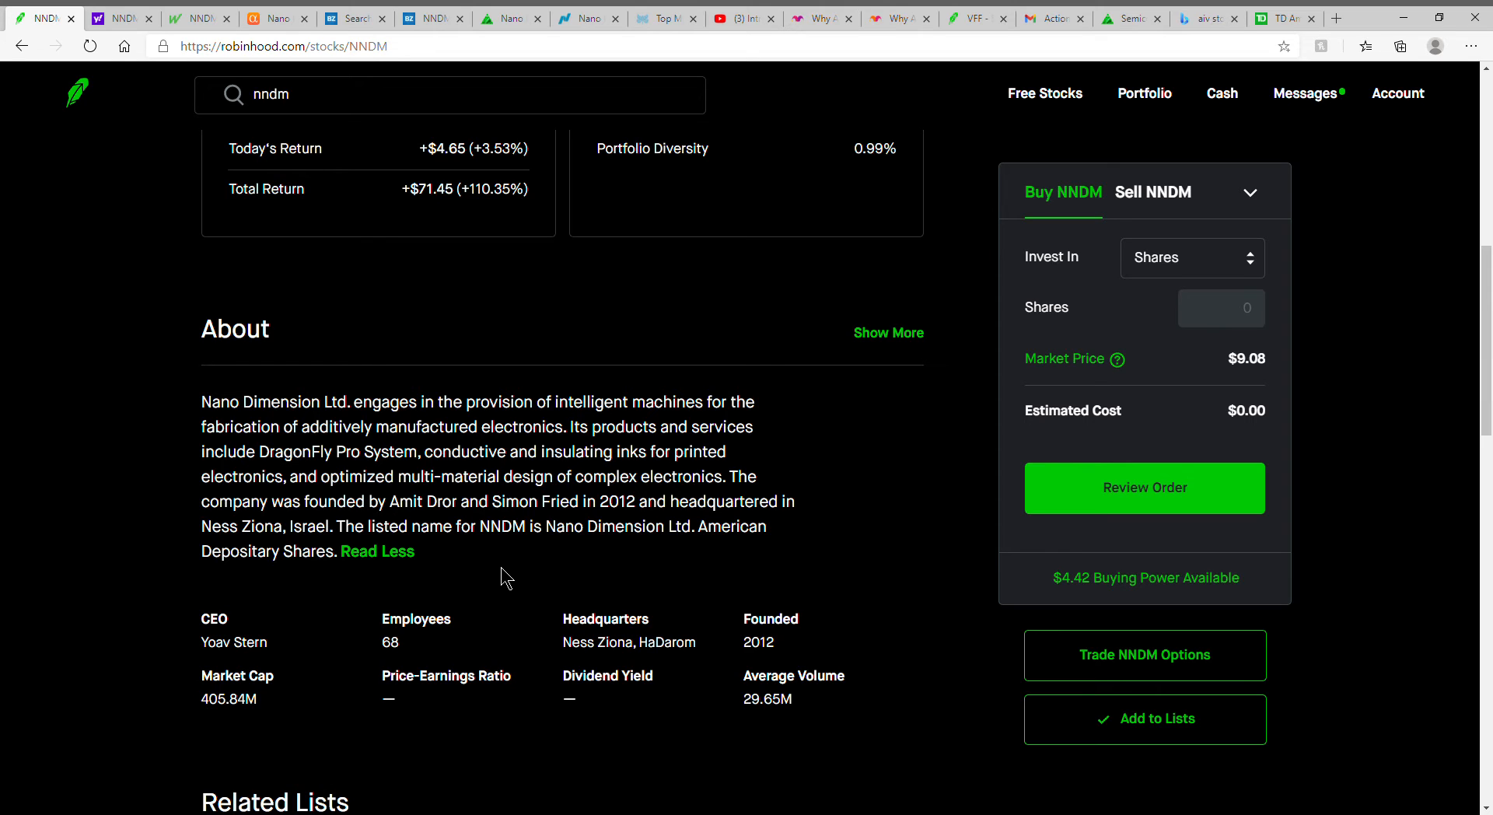
double_click(757, 643)
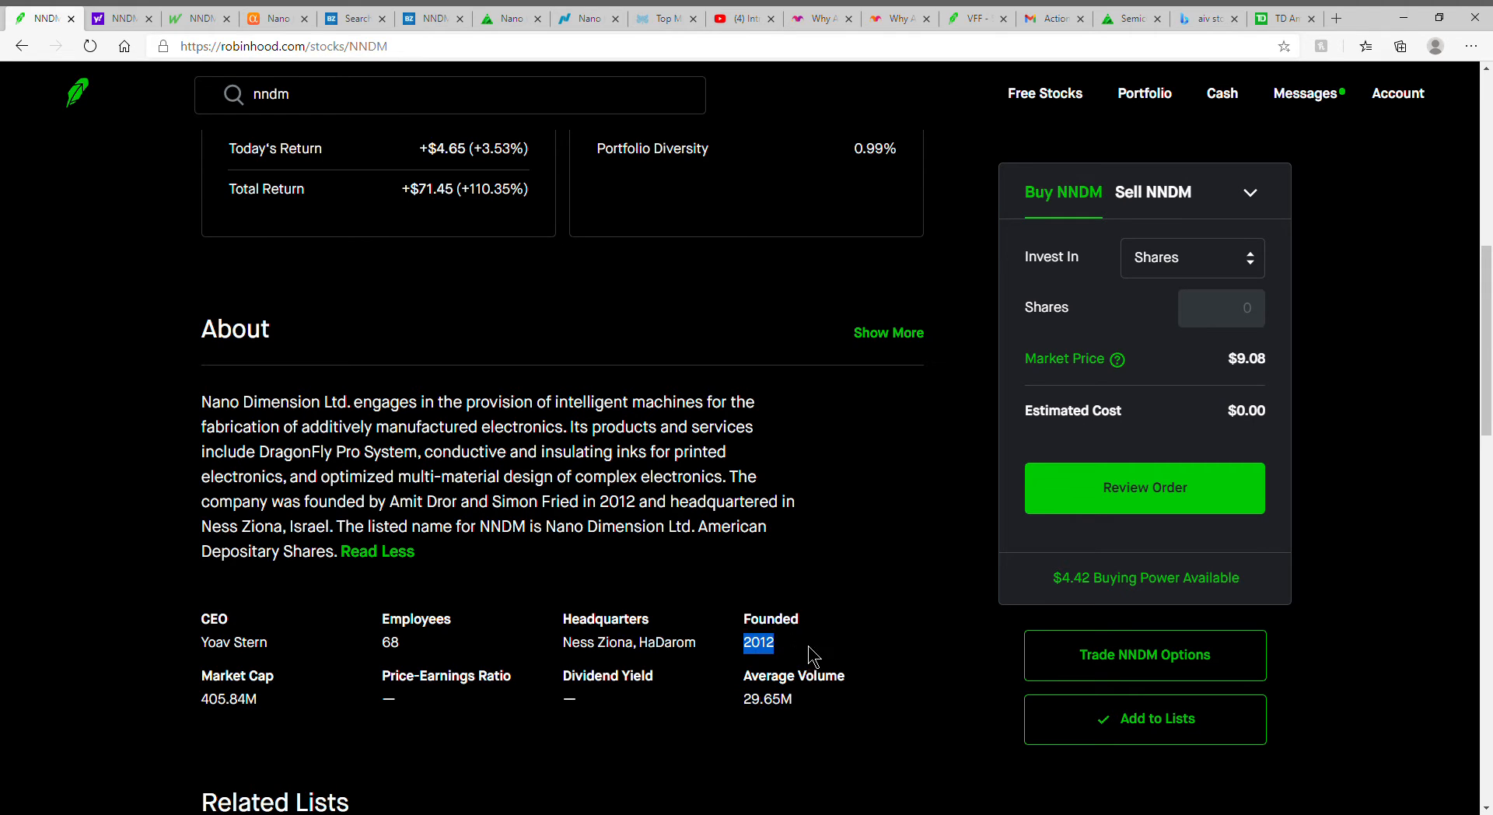
double_click(228, 698)
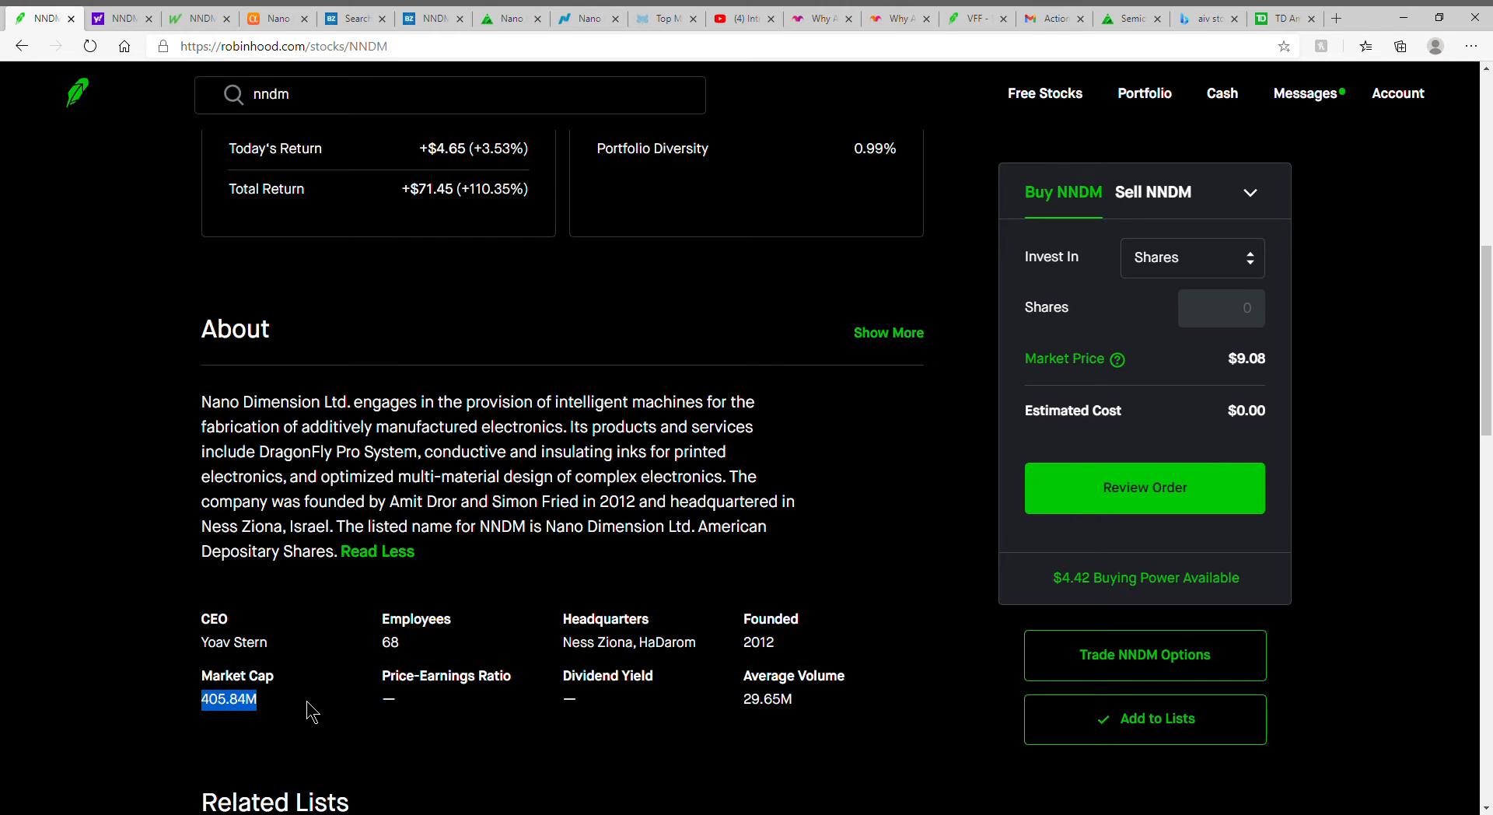
scroll(up, 3)
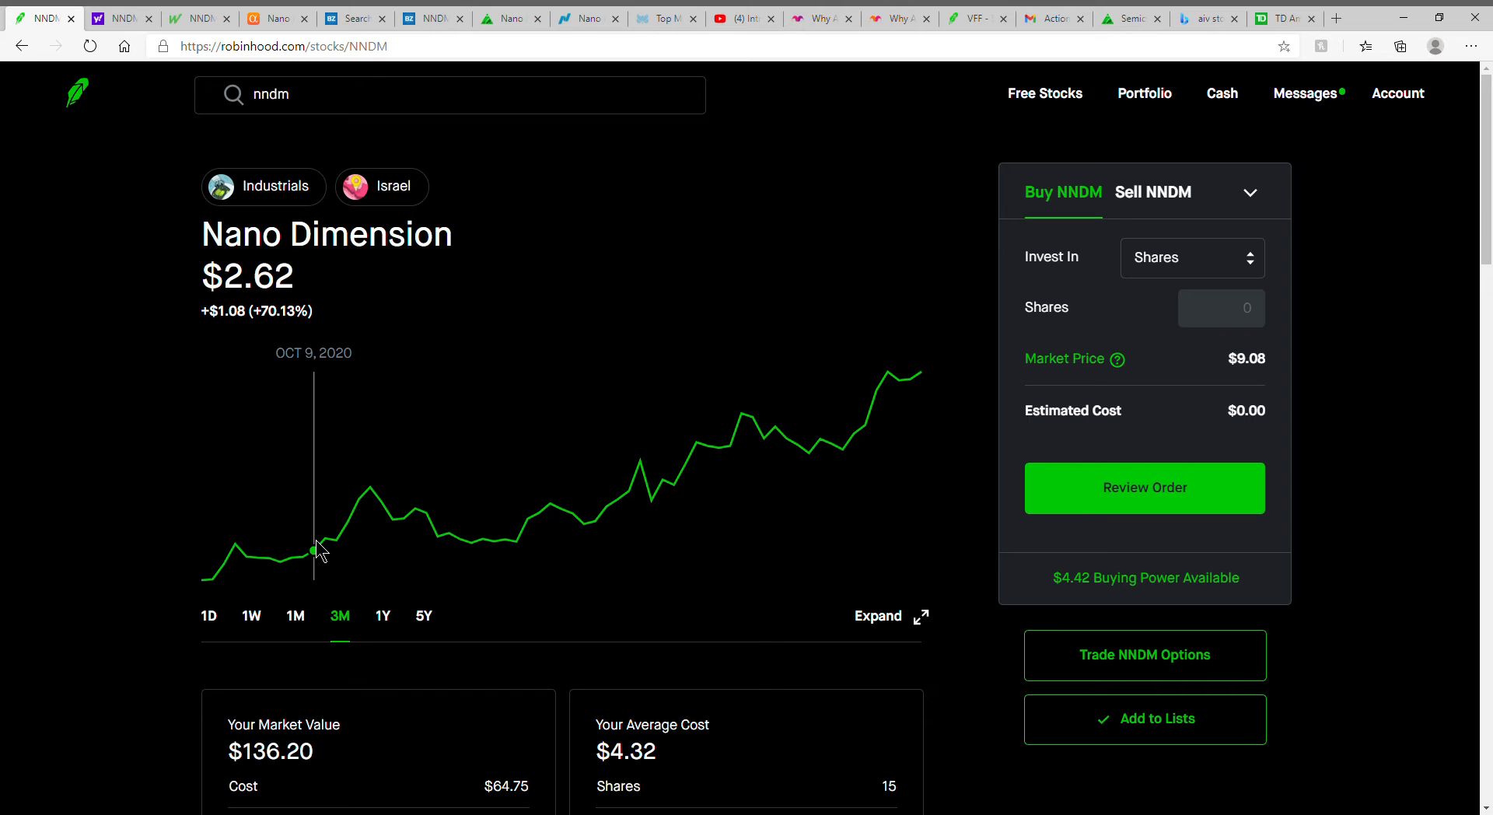
mouse_move(346, 519)
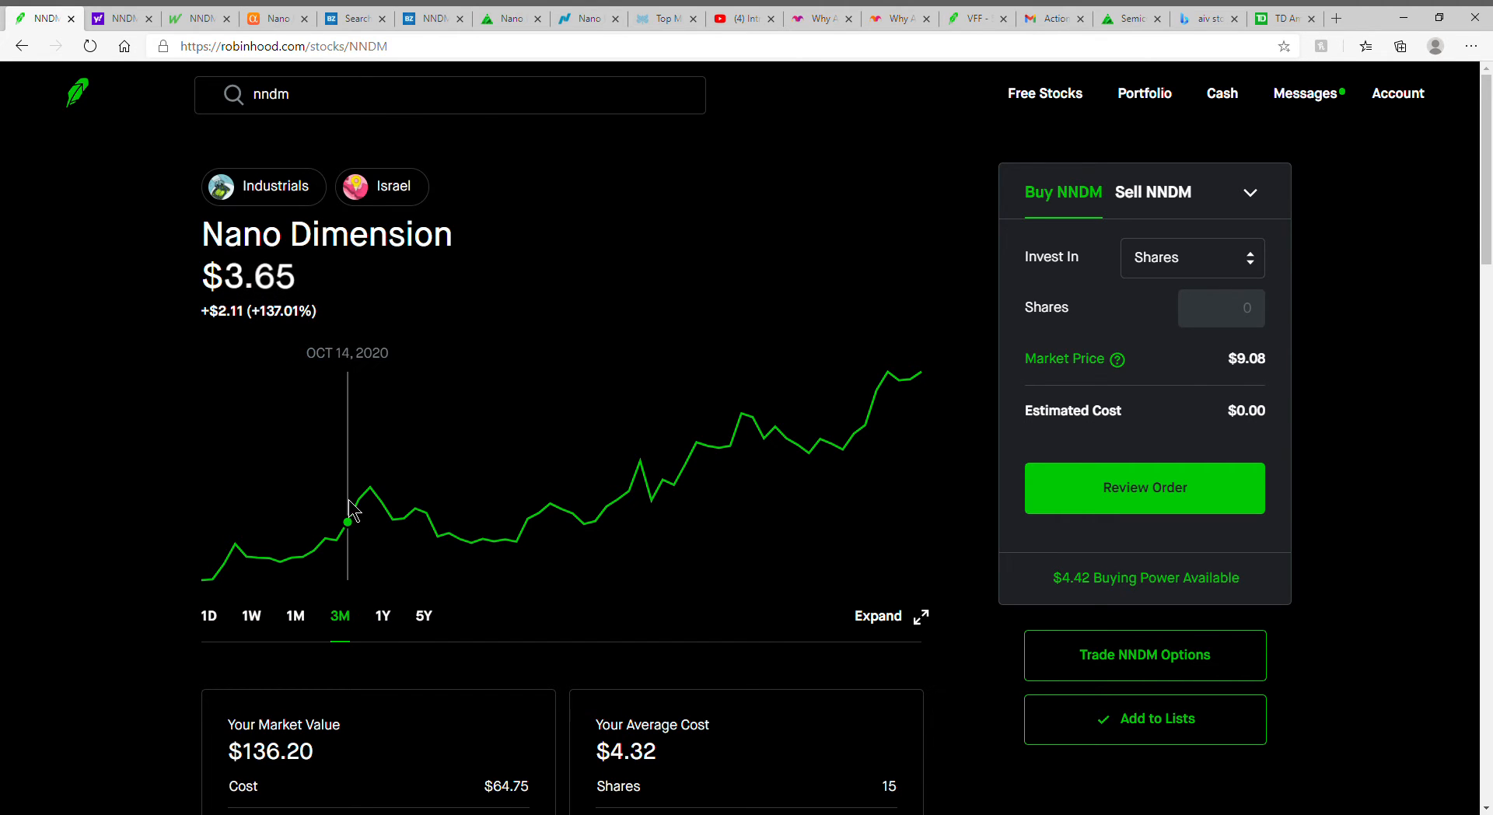
mouse_move(363, 274)
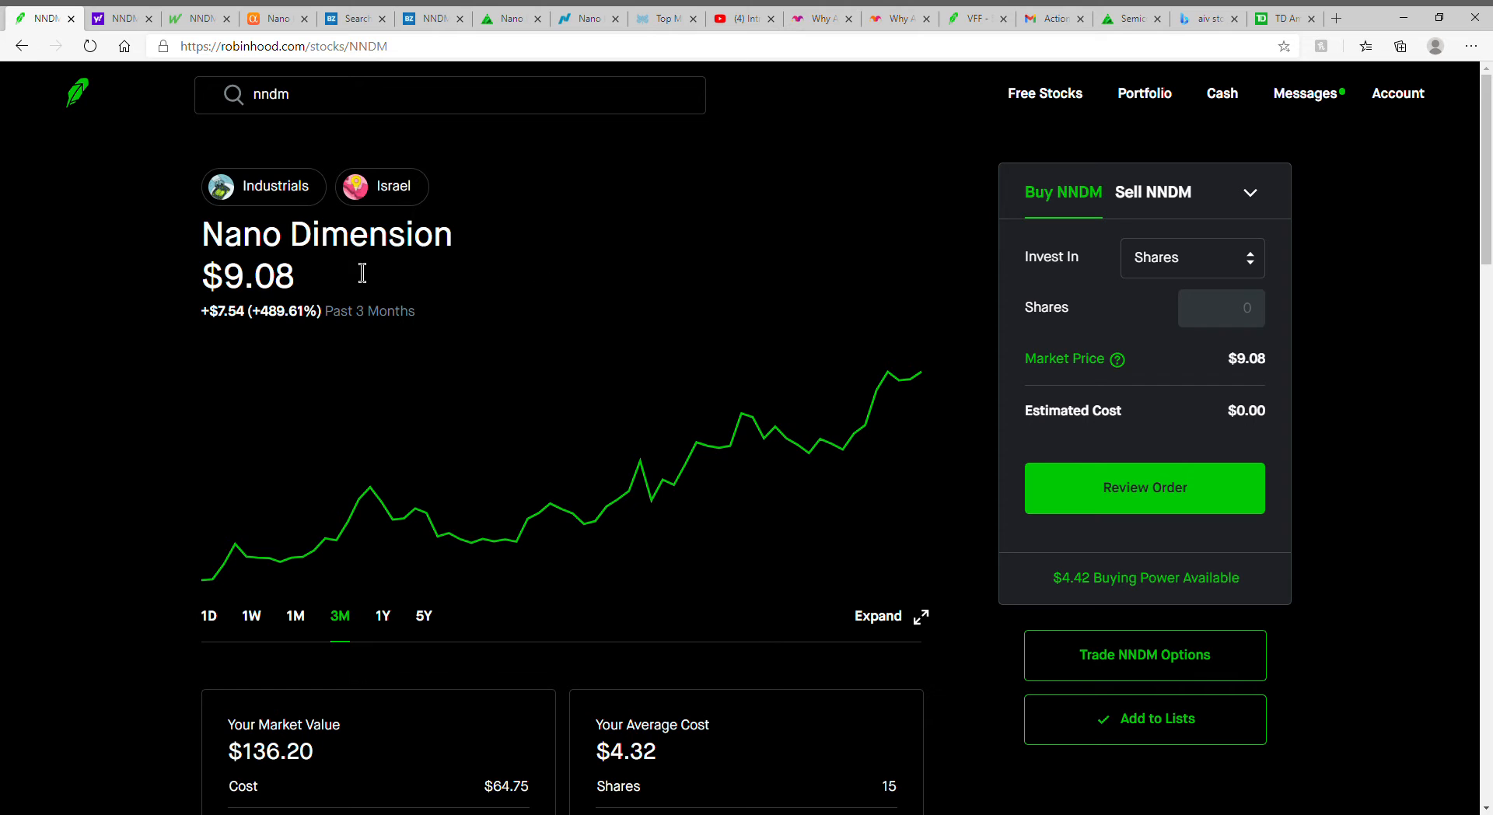
- Switch to the Yahoo Finance NNDM quote tab
click(121, 18)
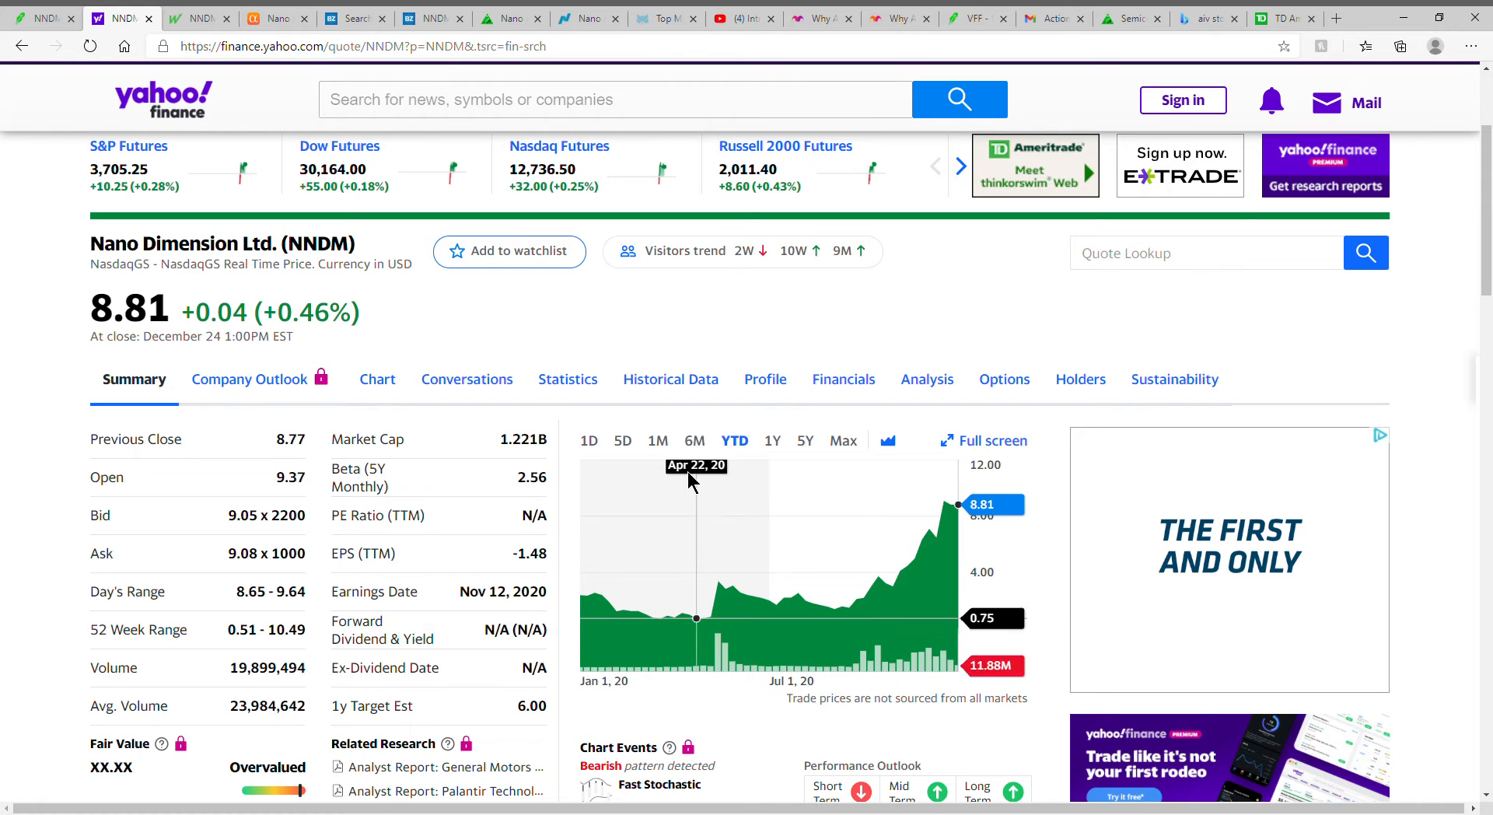
mouse_move(718, 619)
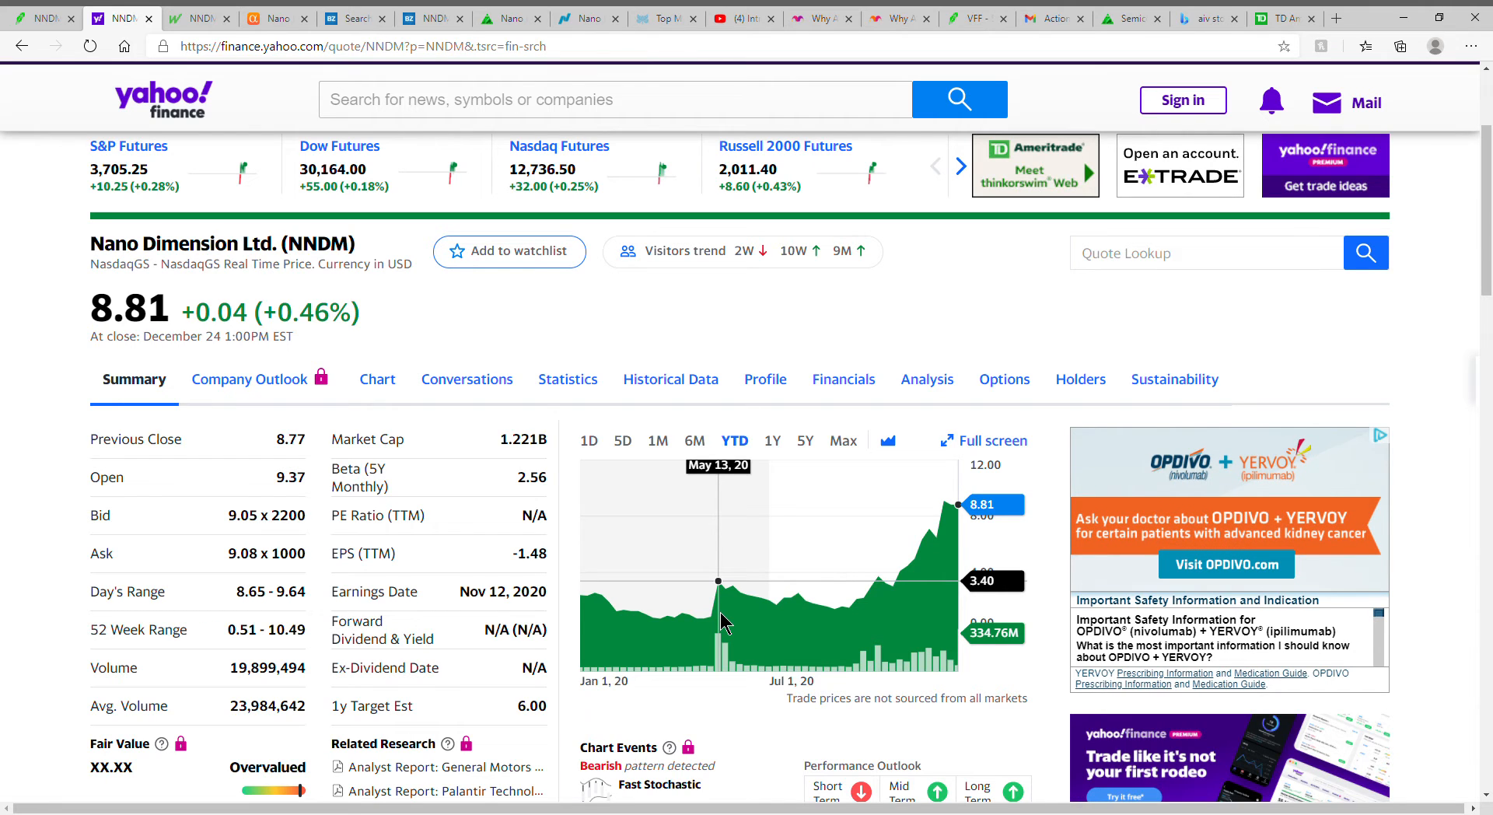
- Scroll down the Yahoo Finance NNDM summary to the year-to-date chart
scroll(down, 3)
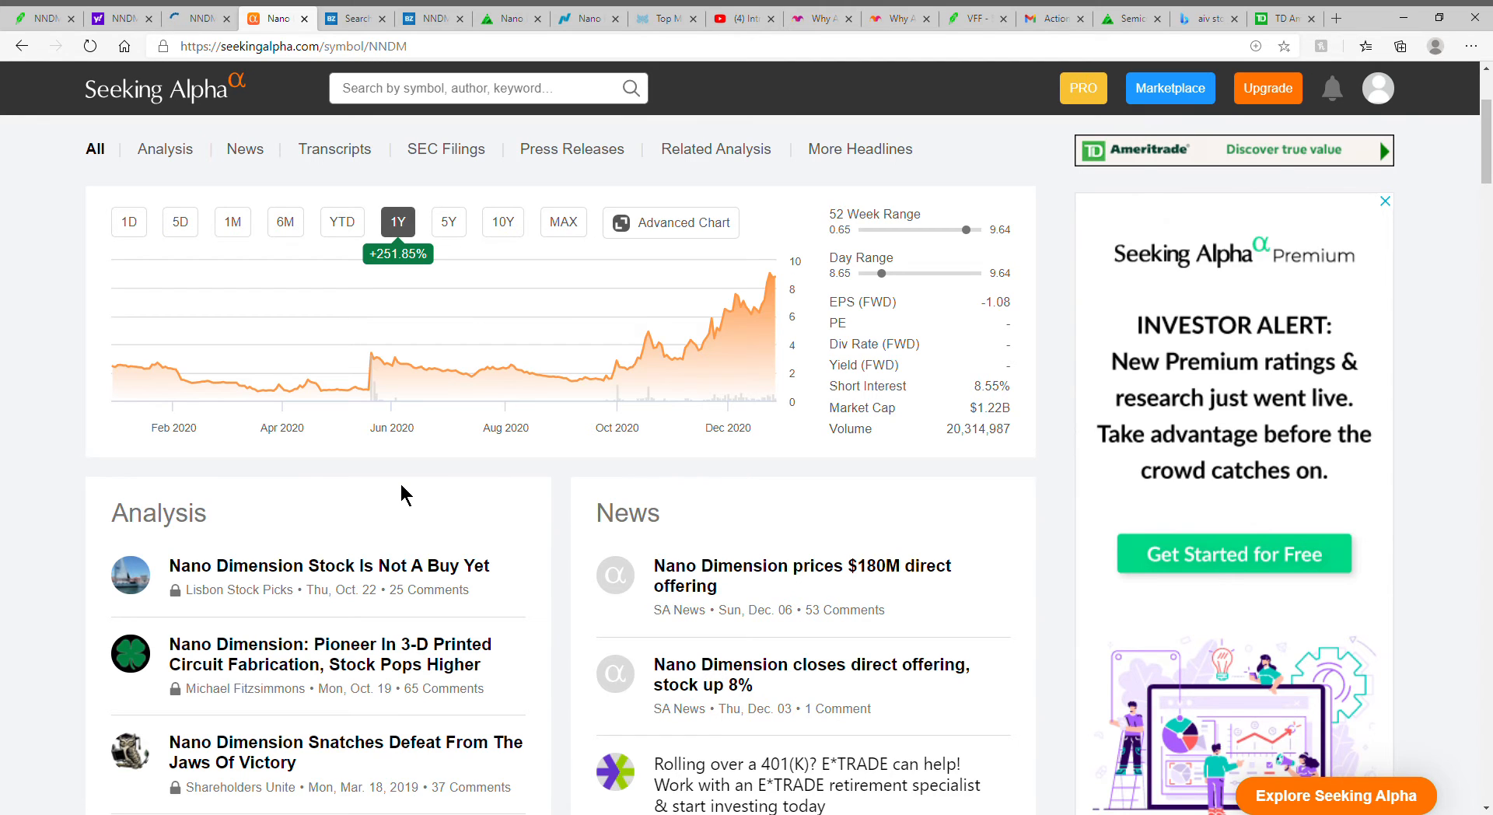
- Switch to the Benzinga NNDM page with quote, ratings and news sentiment
click(429, 19)
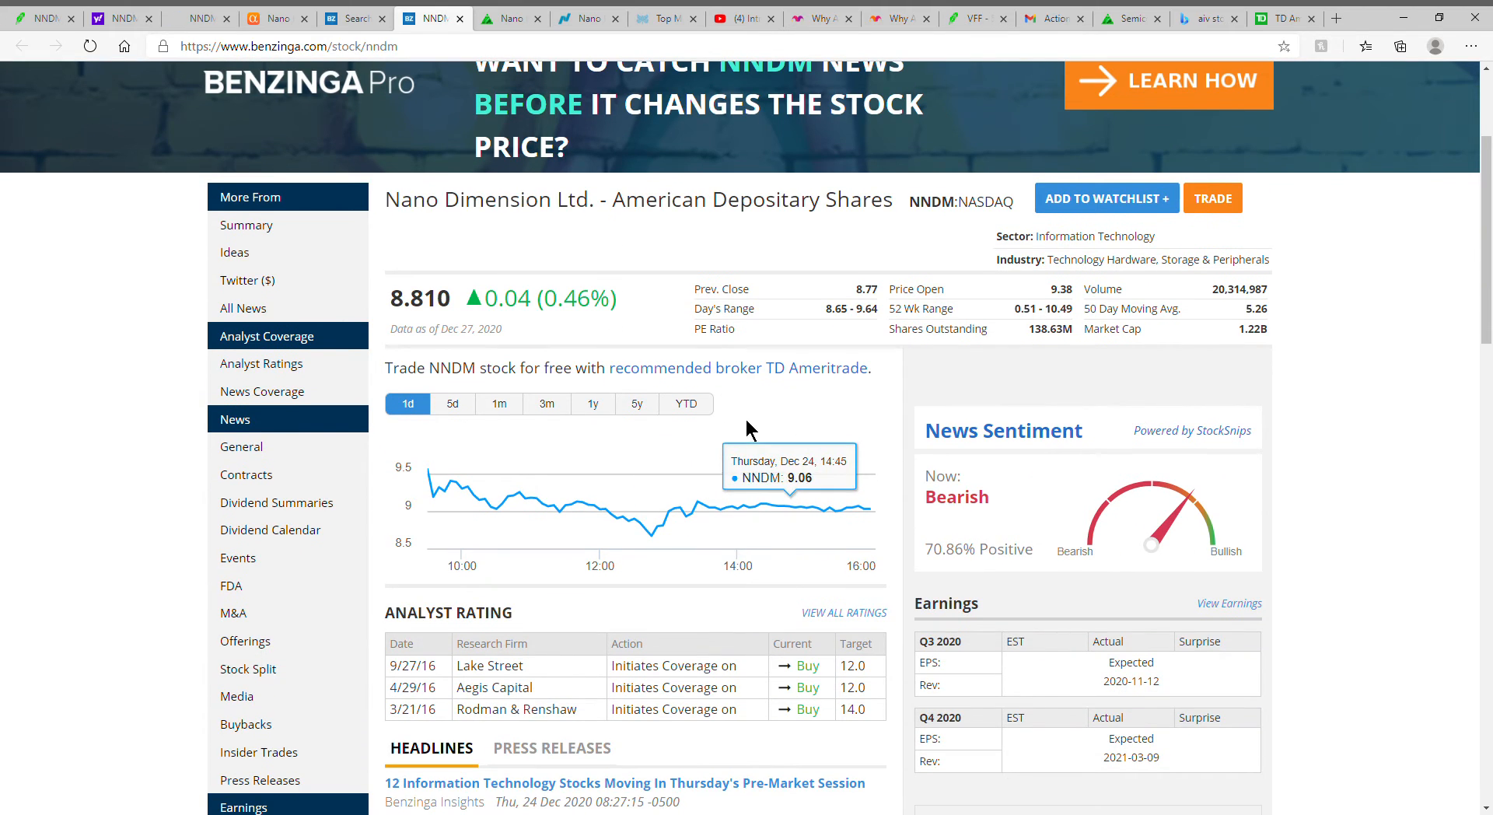
mouse_move(651, 443)
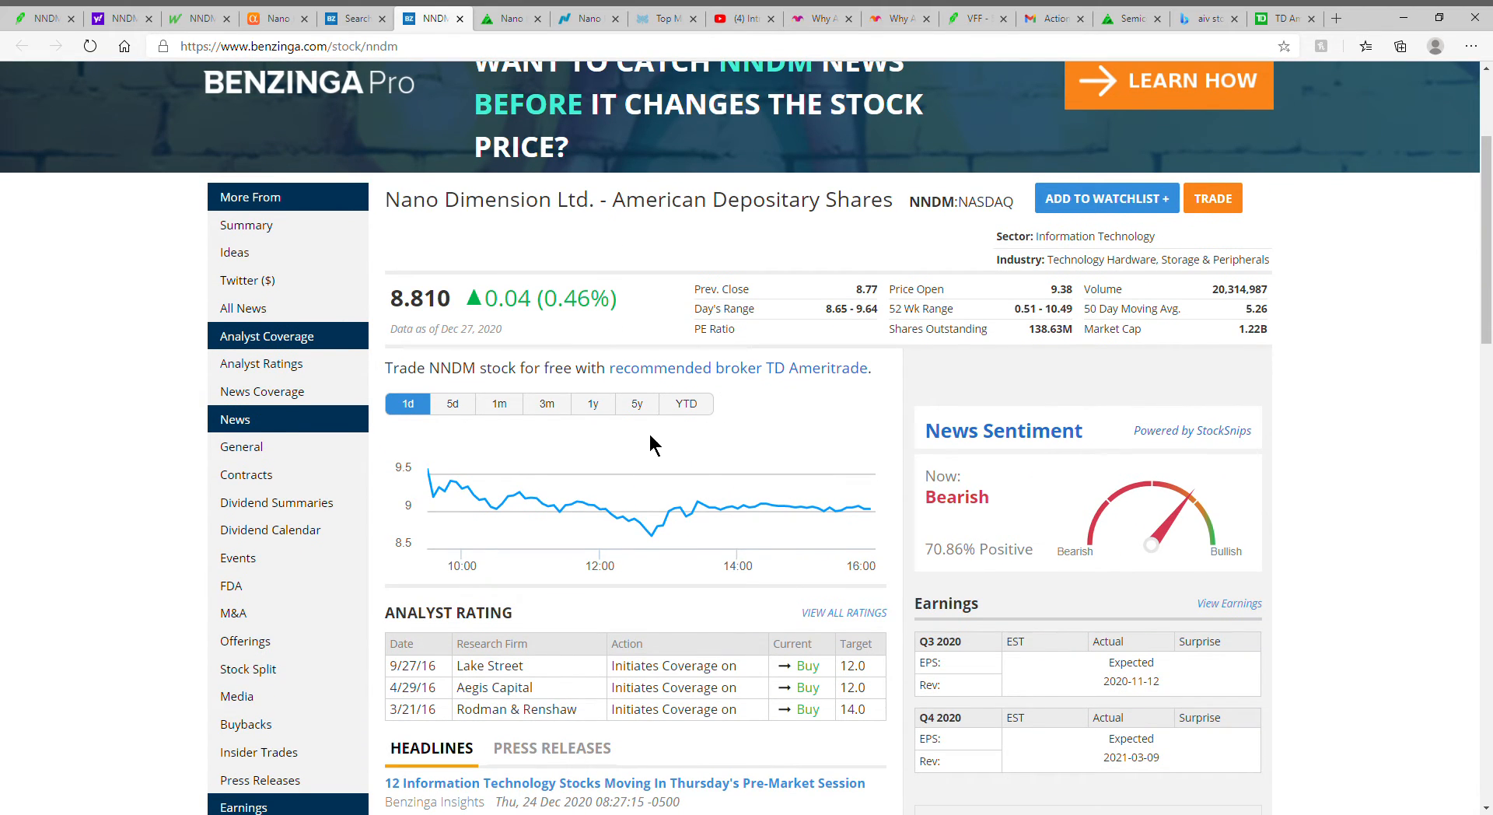
- Show Benzinga's NNDM one-year price history, then move to the nano-di.com homepage
click(592, 403)
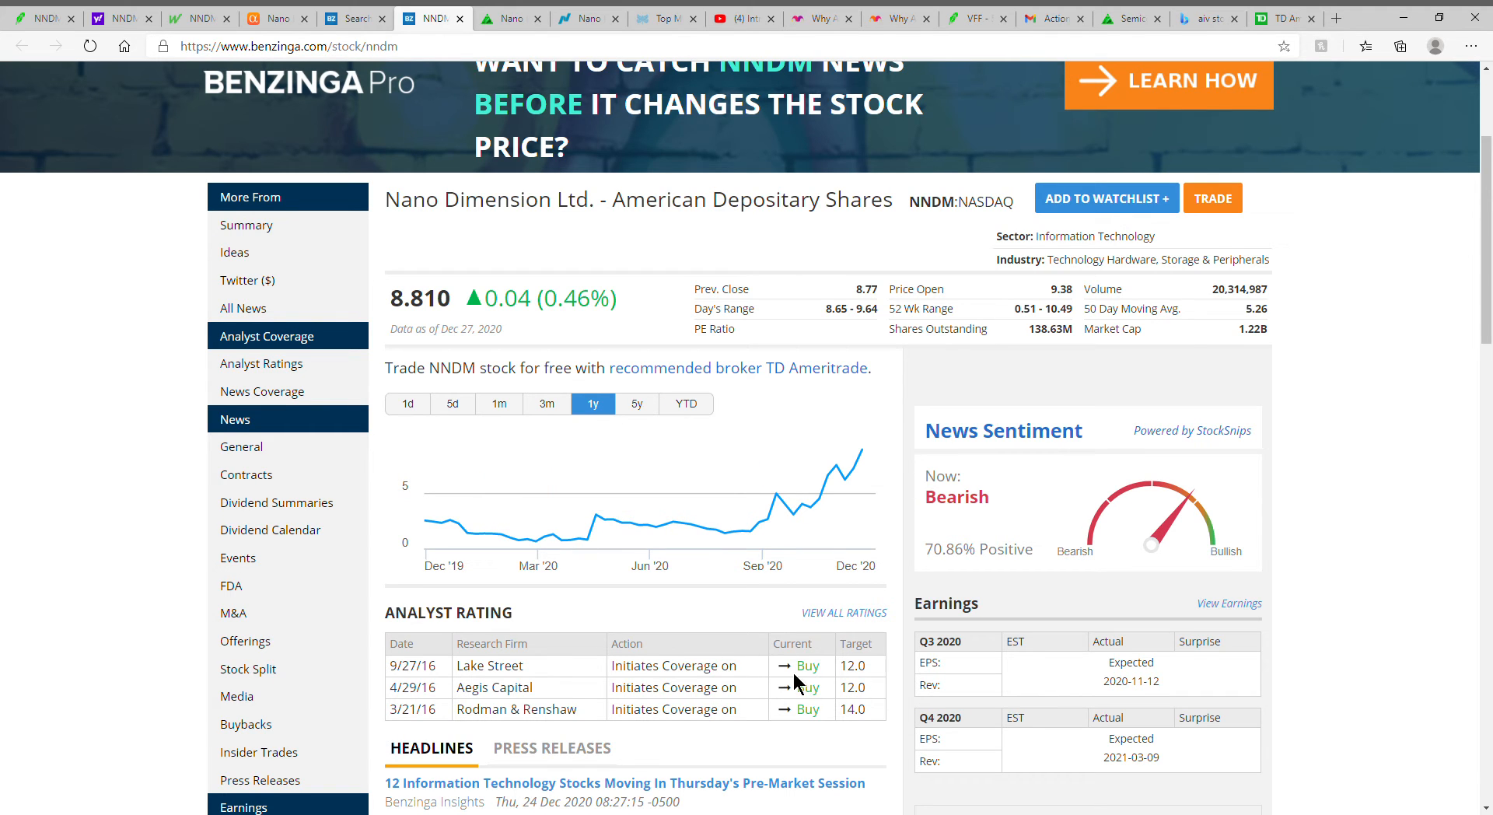
click(582, 19)
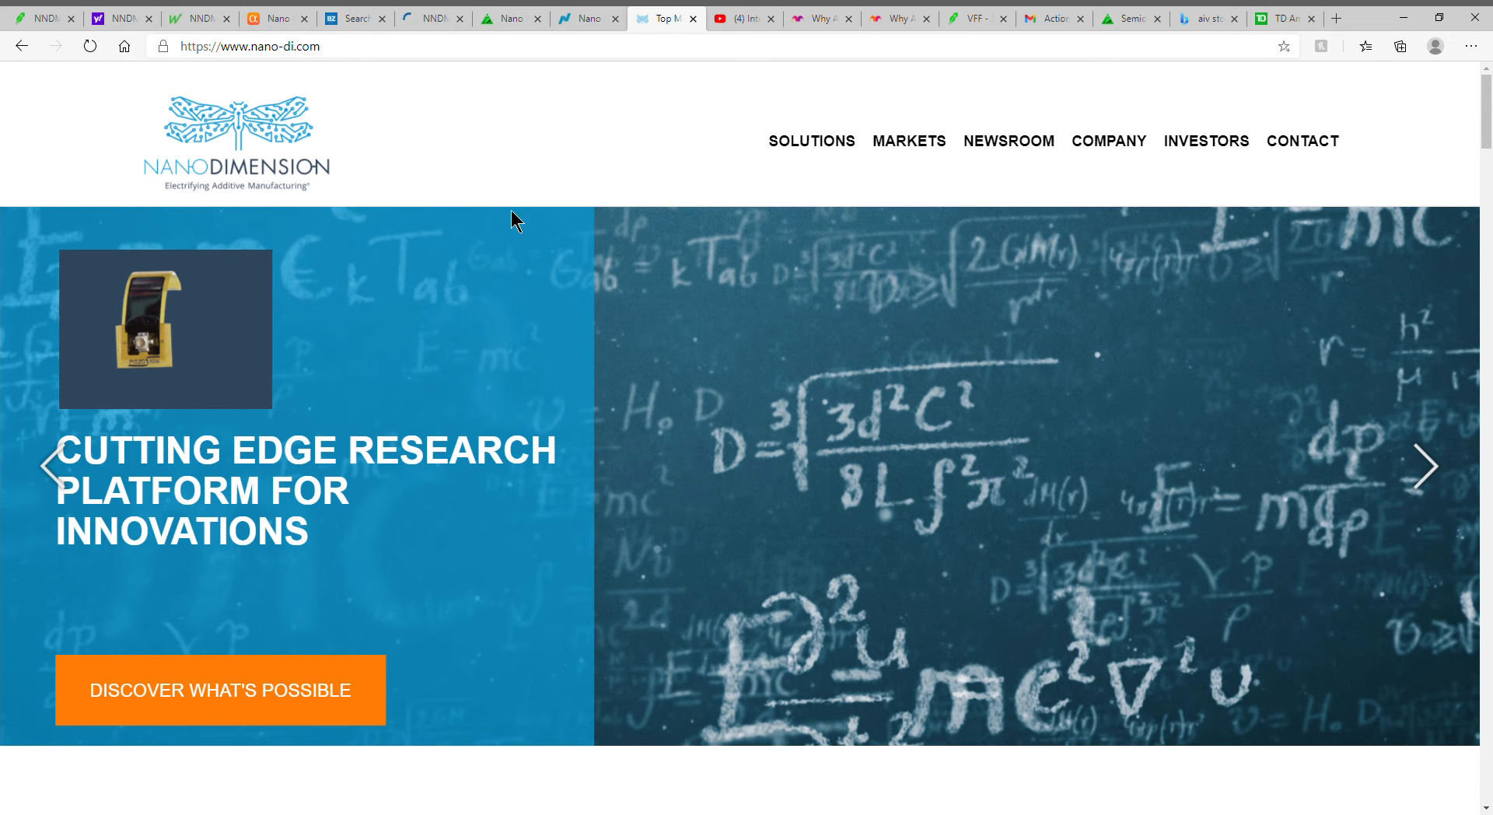
- Review the homepage's Markets & Applications section, then go to the Introducing Nano Dimension video
scroll(down, 3)
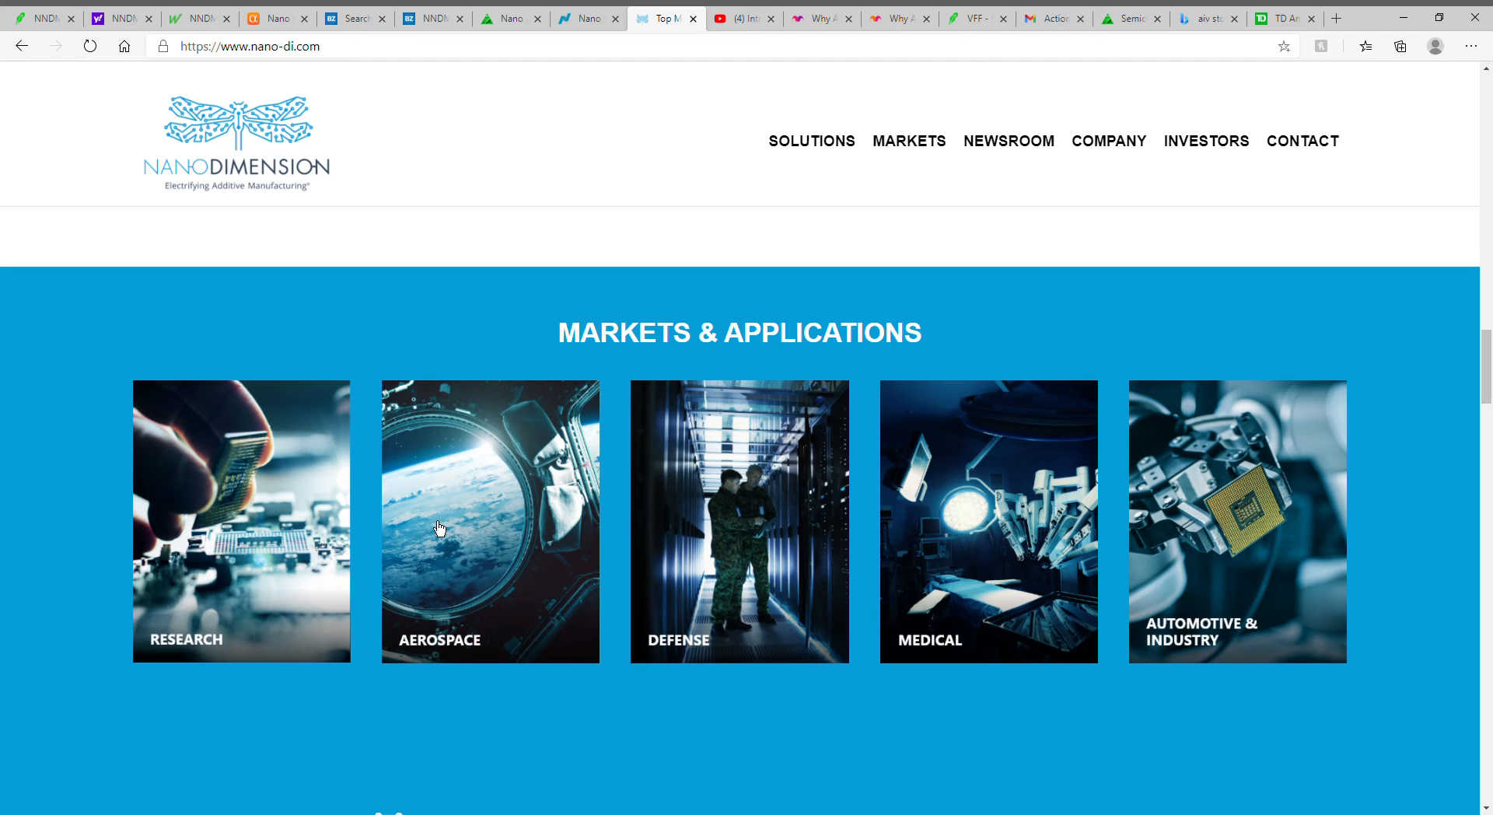
click(745, 18)
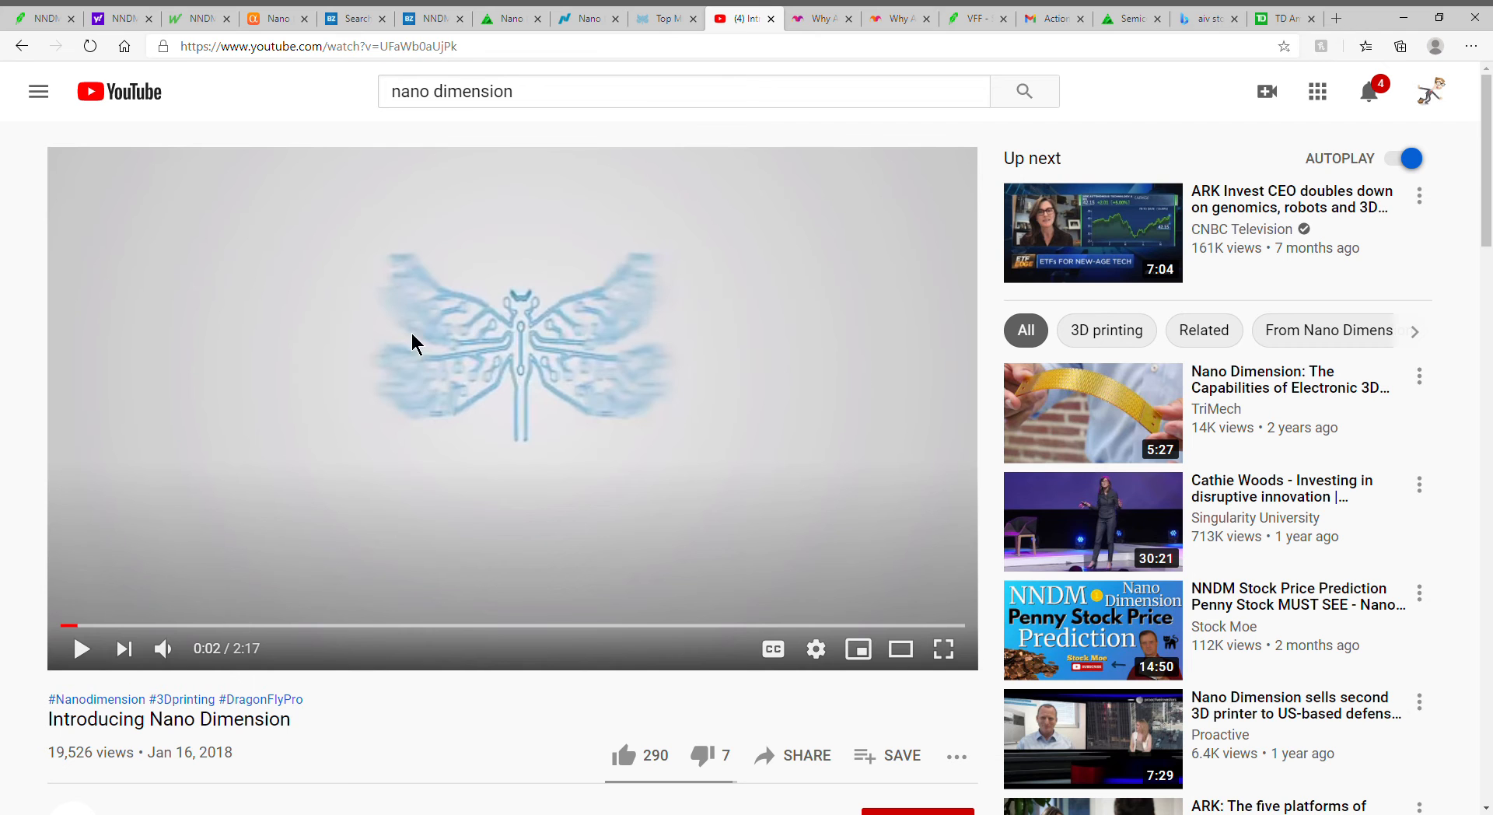
mouse_move(54, 511)
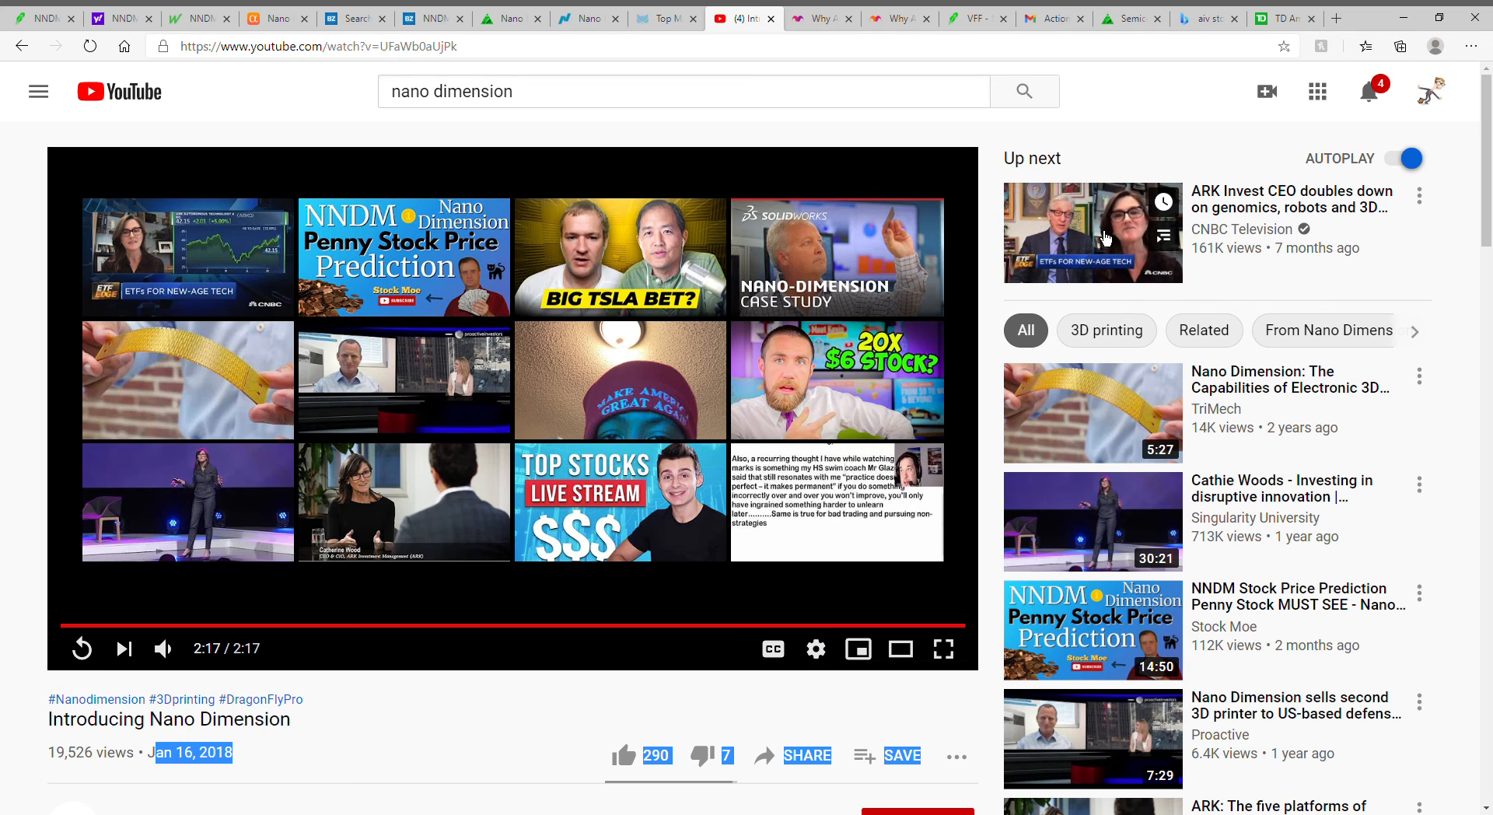
- After the video ends, return to the Robinhood NNDM position page
click(44, 18)
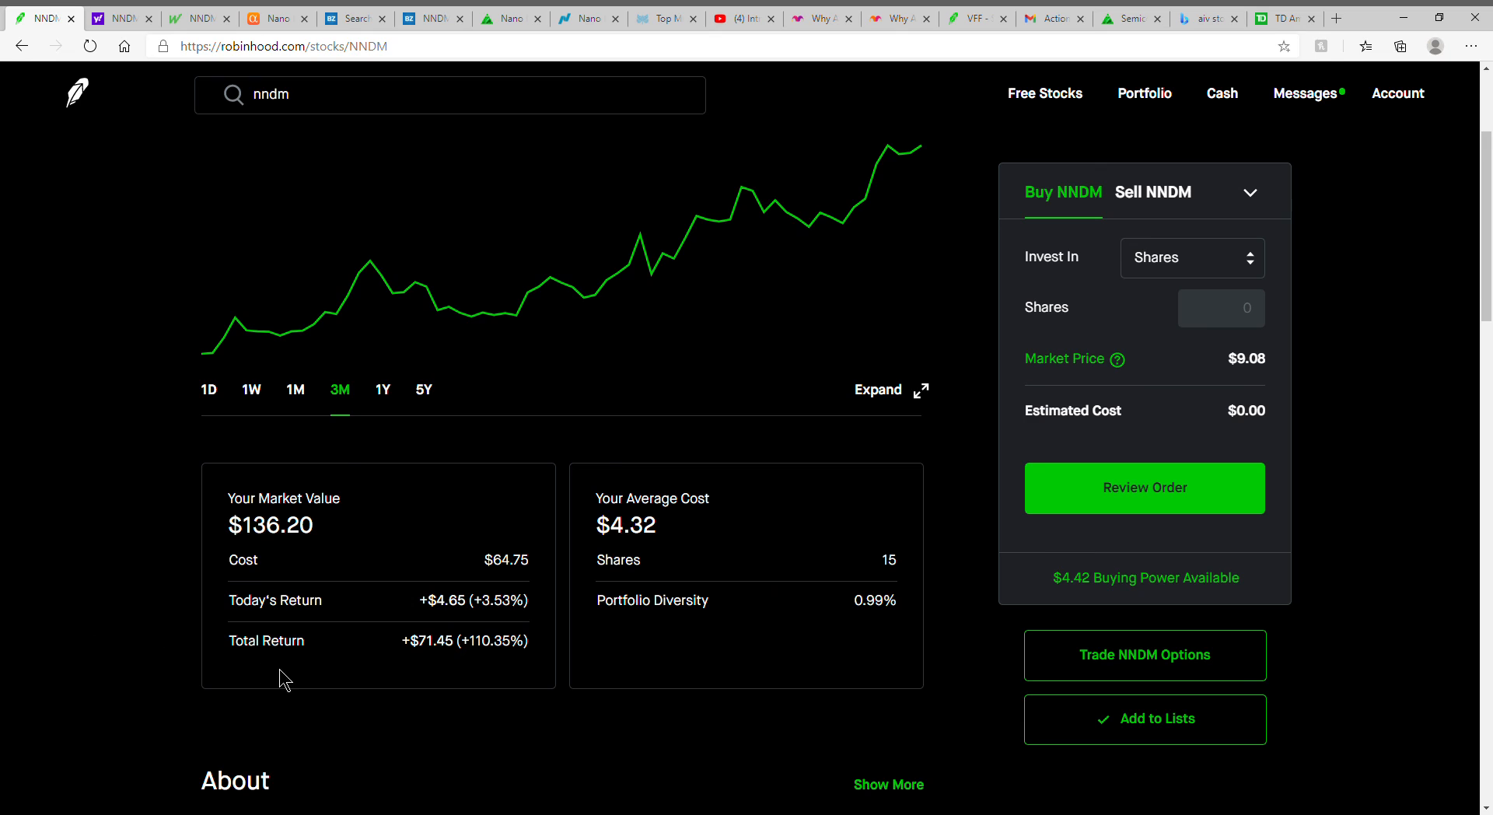
mouse_move(792, 645)
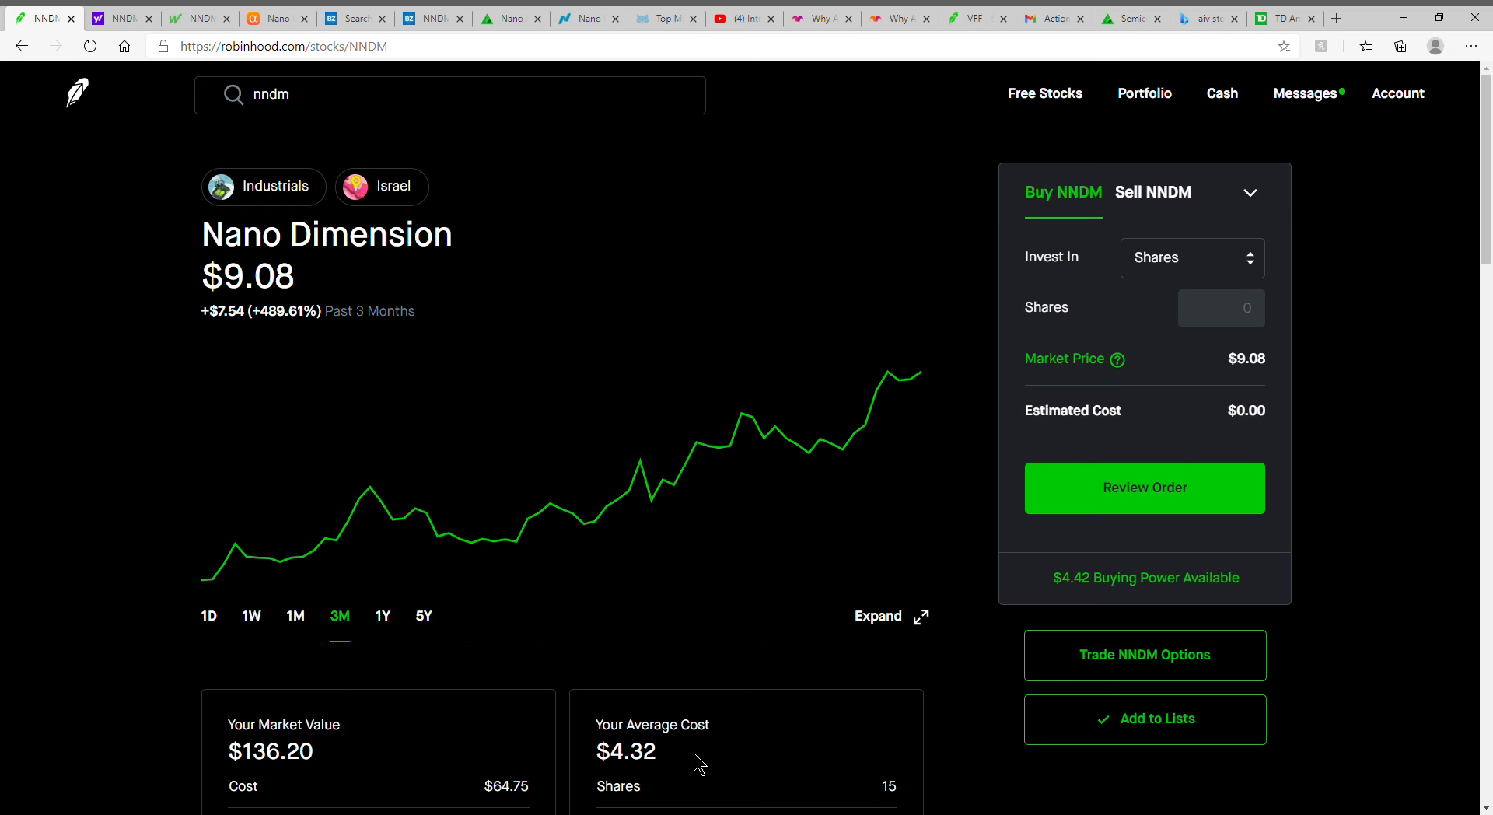
mouse_move(506, 658)
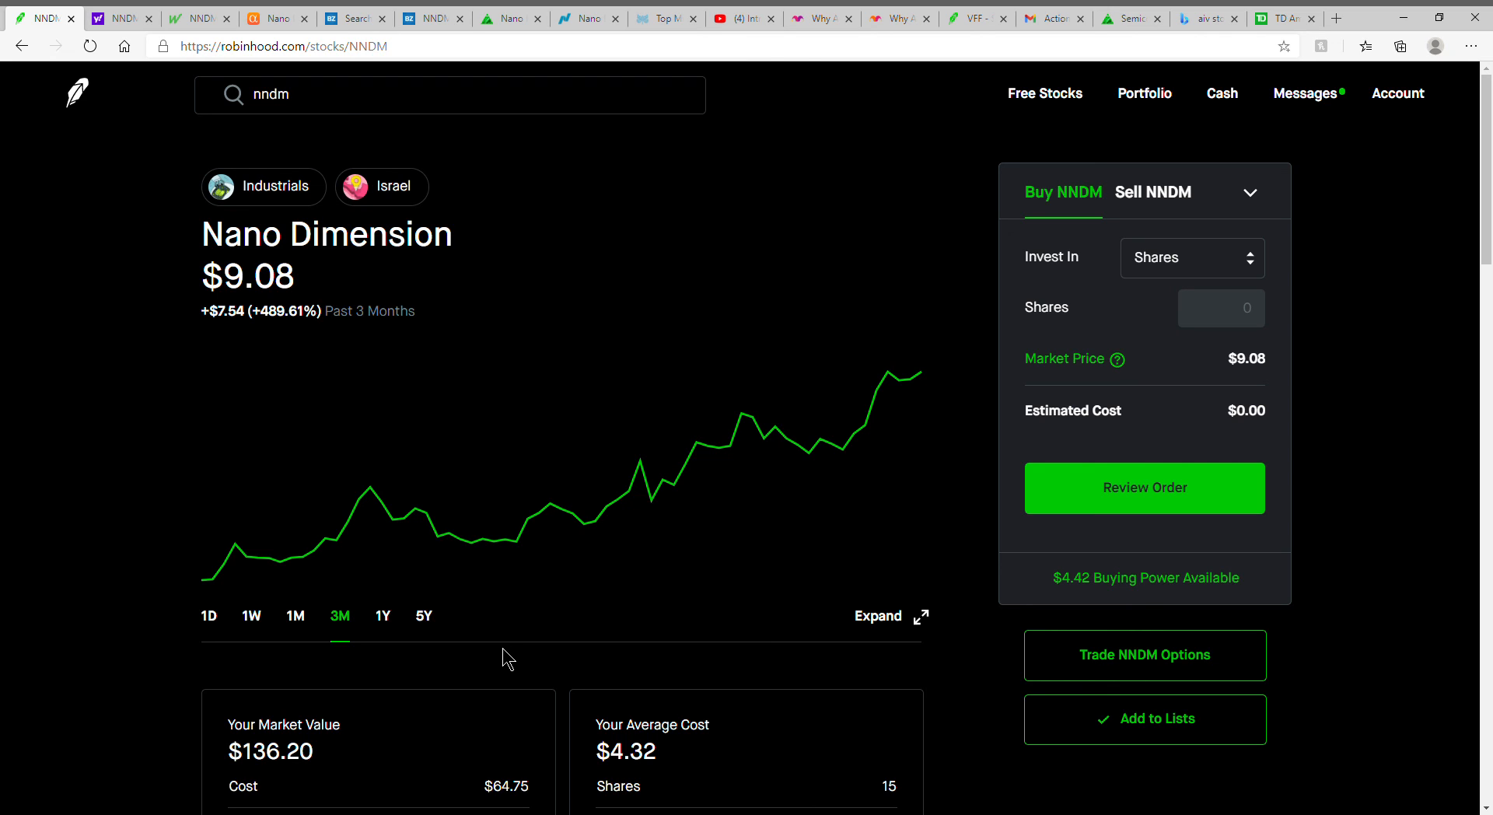
mouse_move(570, 677)
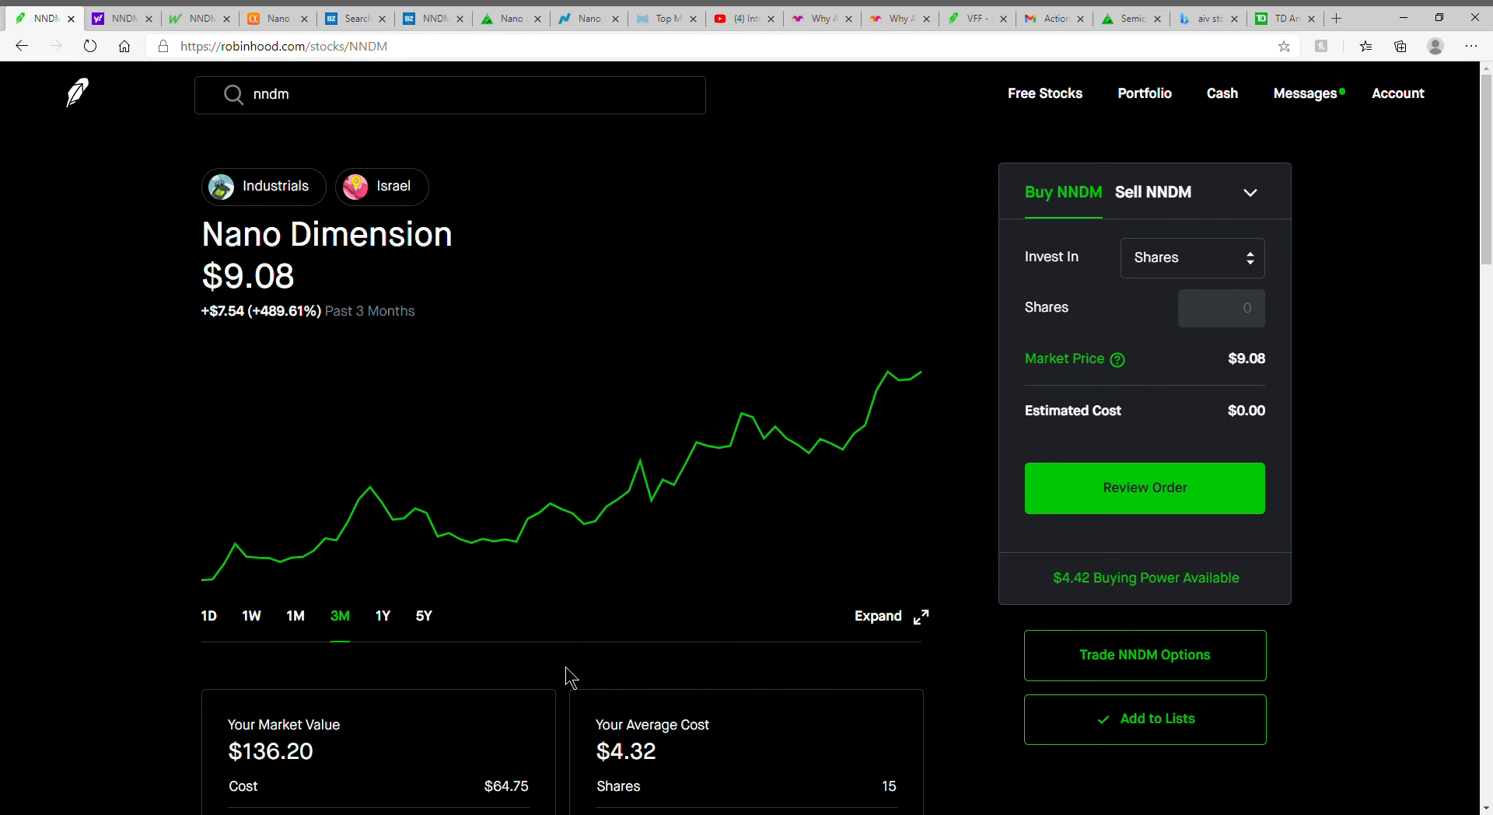
mouse_move(1403, 177)
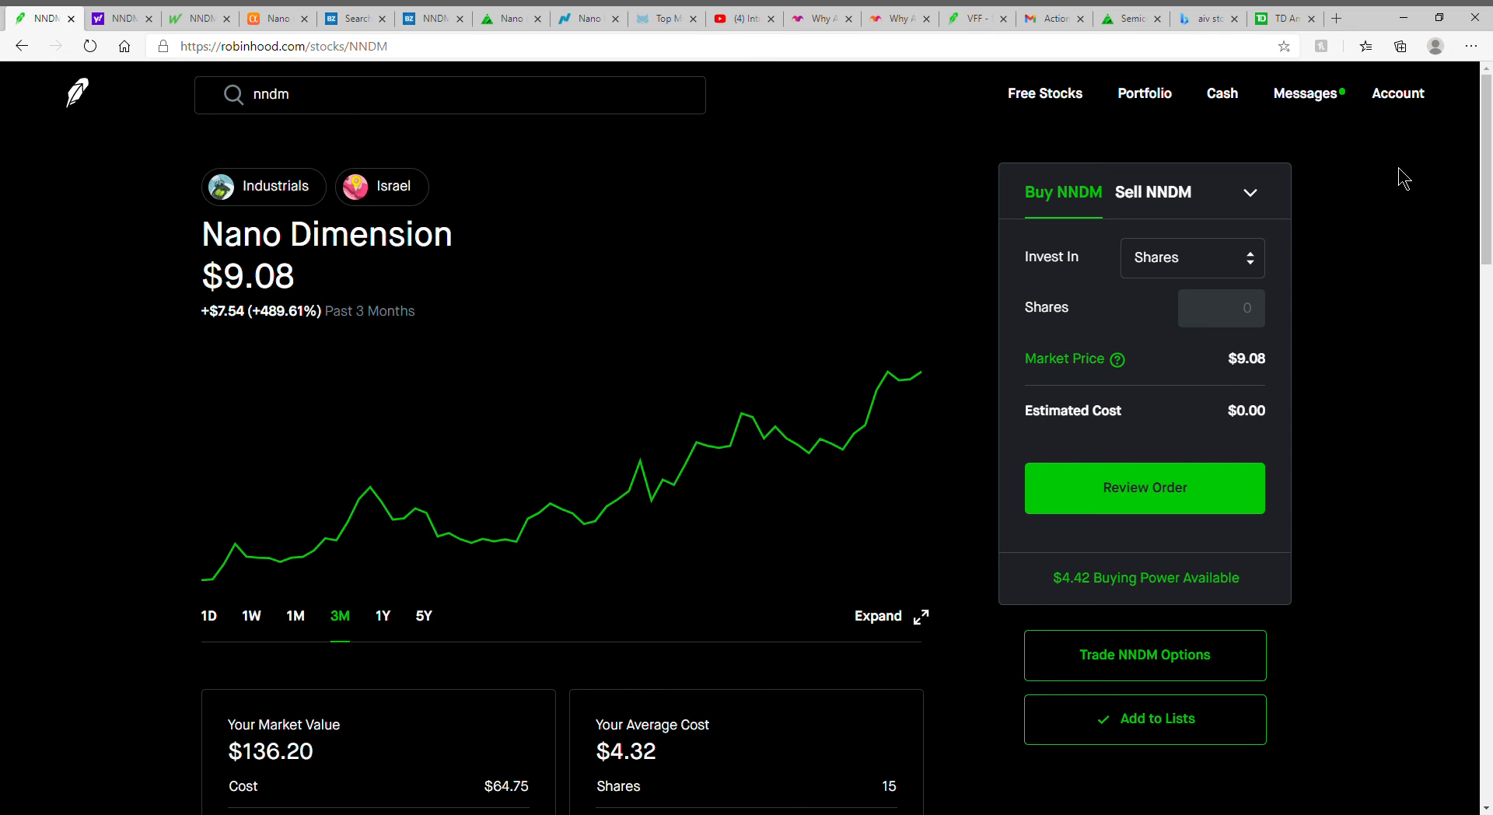